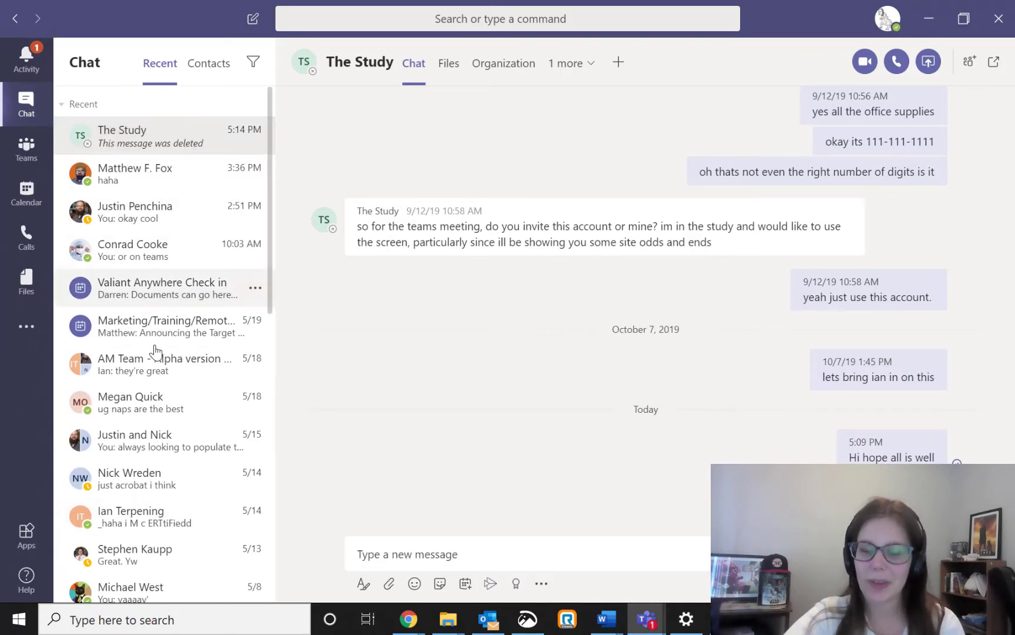
mouse_move(175, 143)
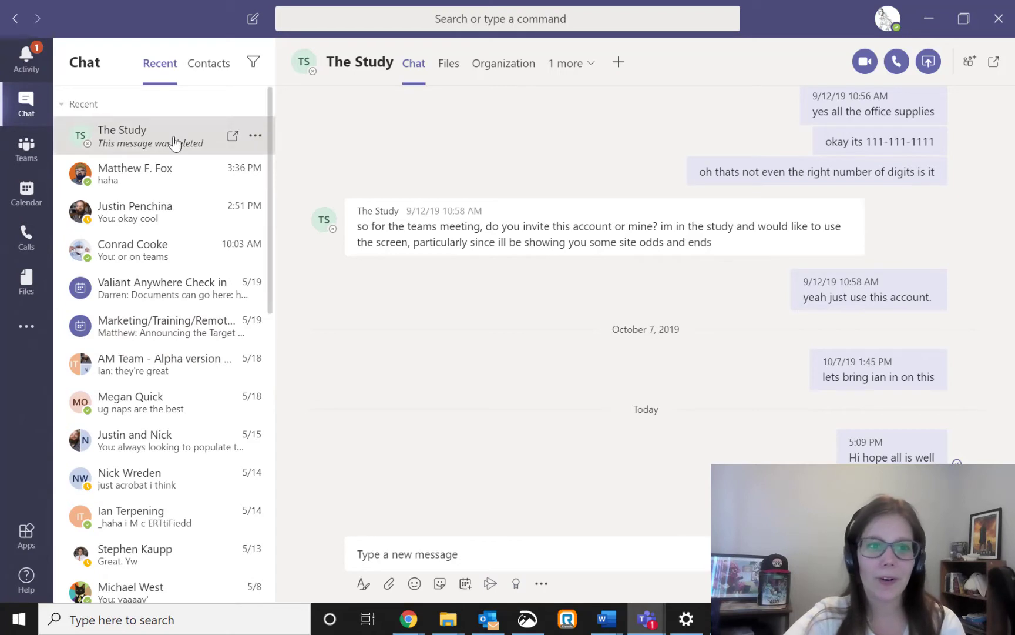
mouse_move(233, 137)
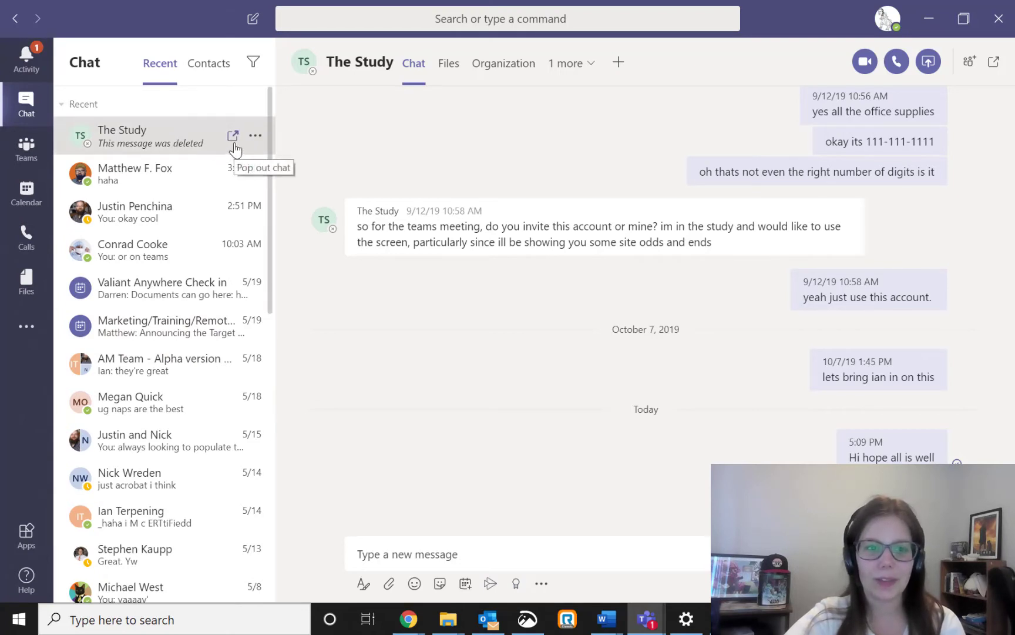
Pop The Study chat out into its own window, close it, pop it out again and maximize it to full screen.
click(233, 136)
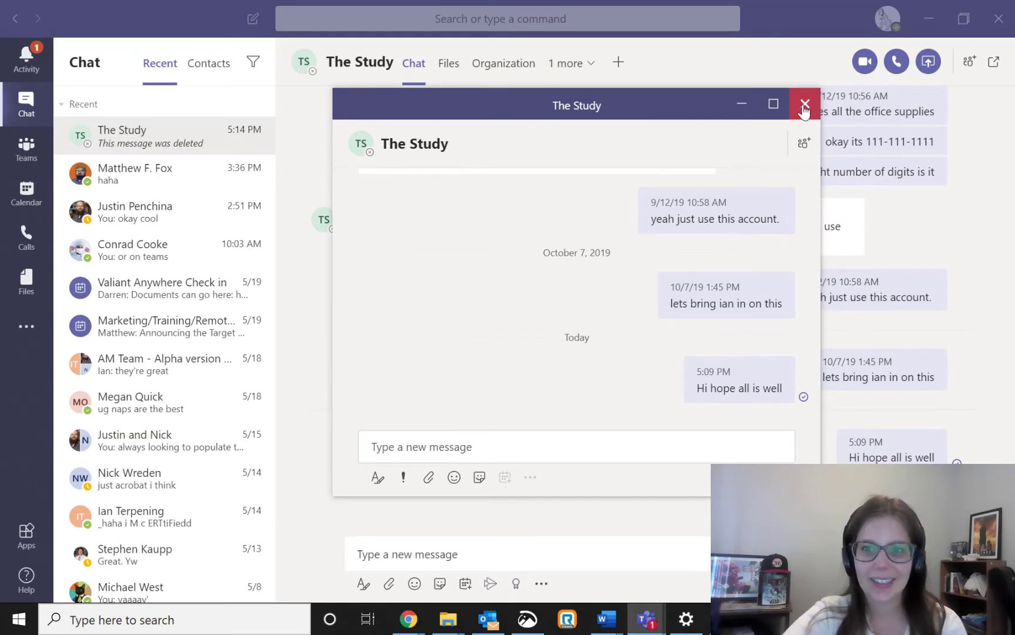
click(804, 104)
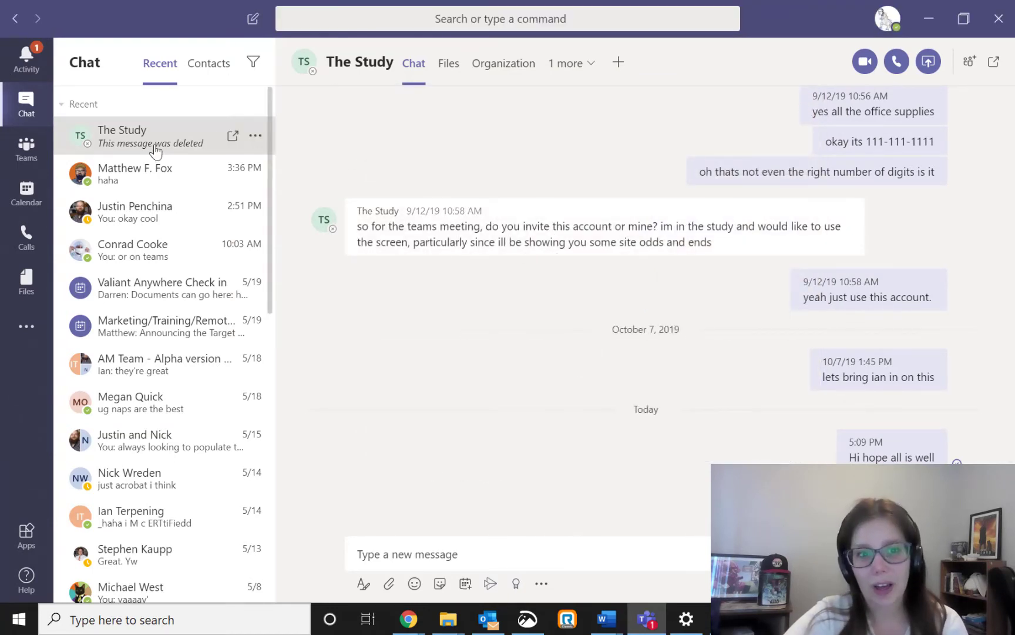
mouse_move(163, 136)
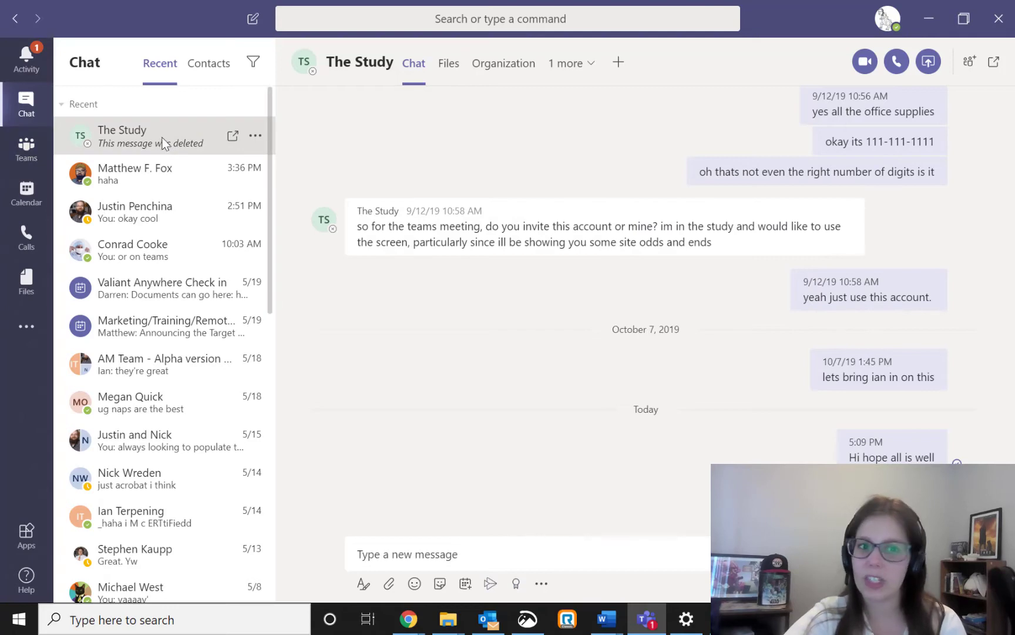
click(232, 135)
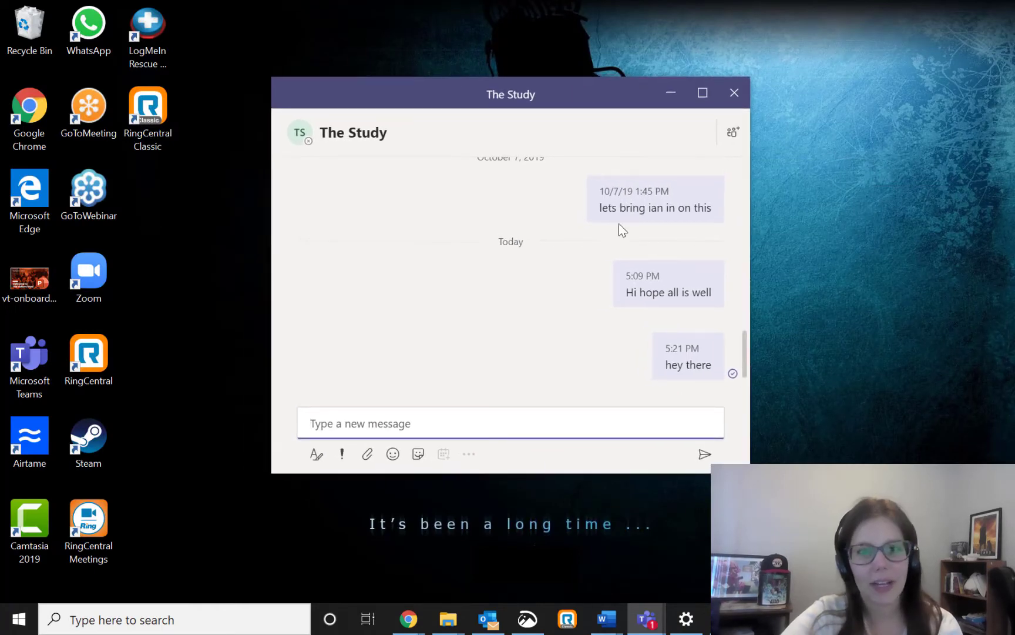
click(701, 93)
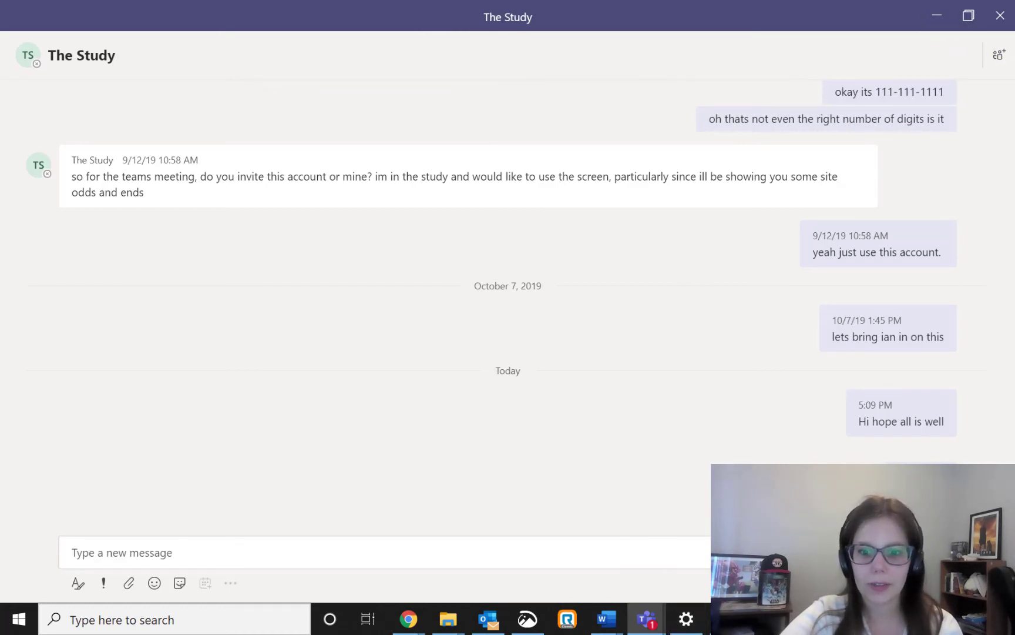
mouse_move(645, 619)
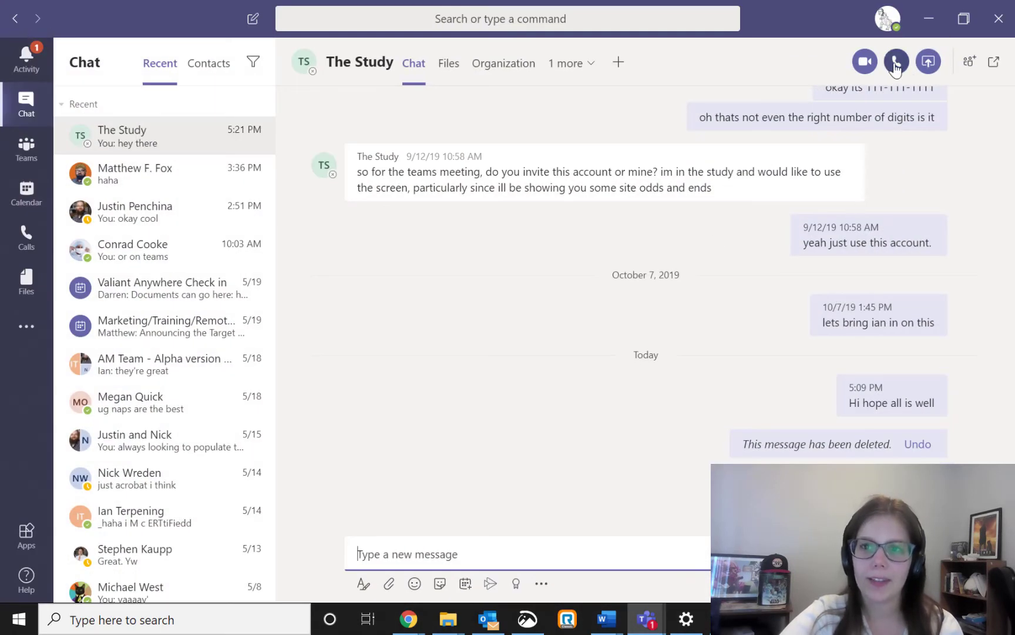
click(896, 61)
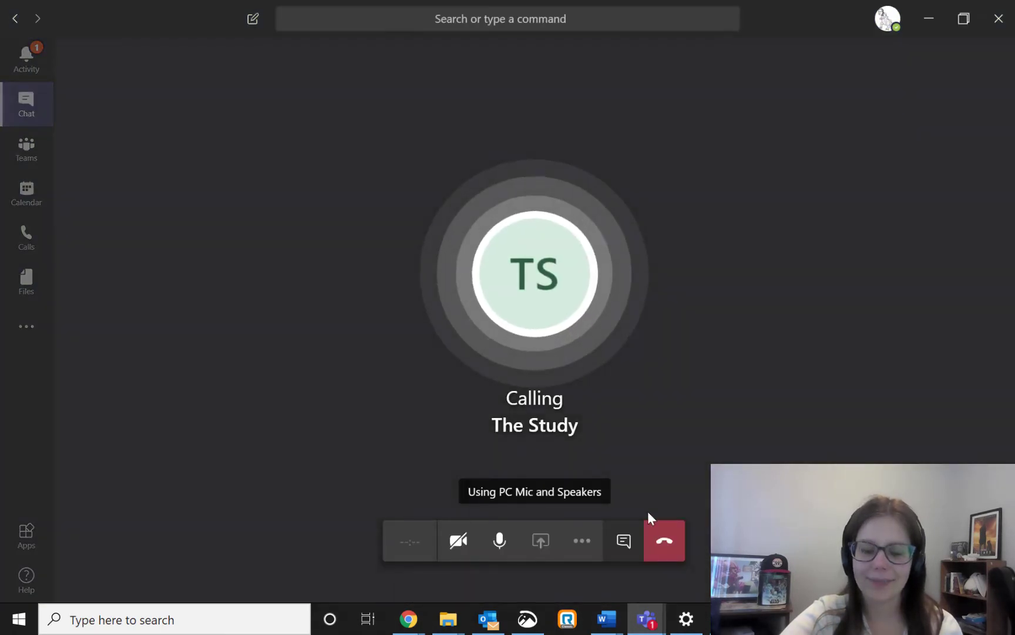
click(664, 541)
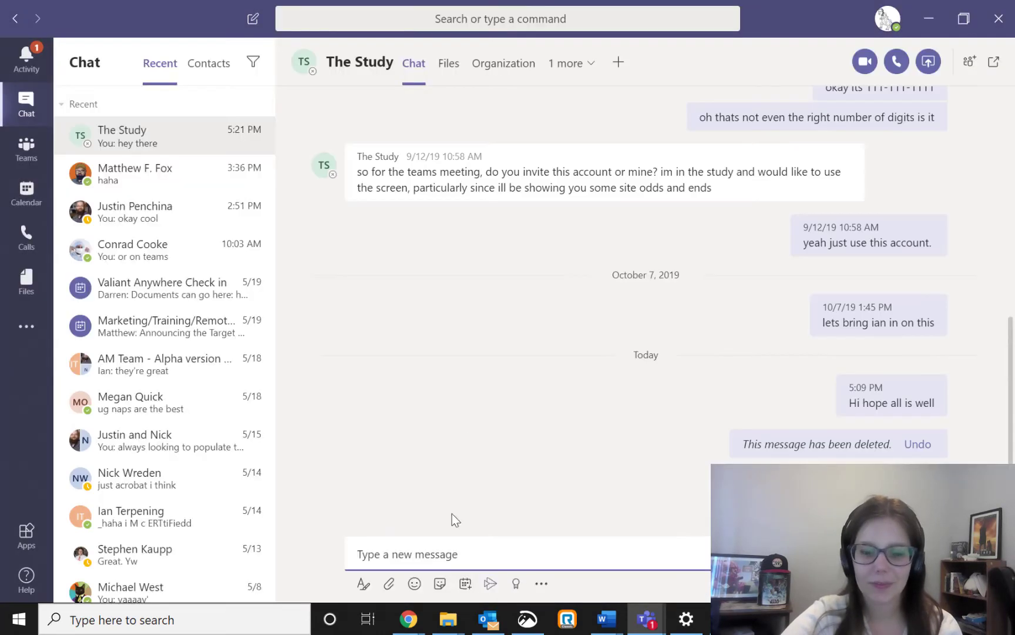